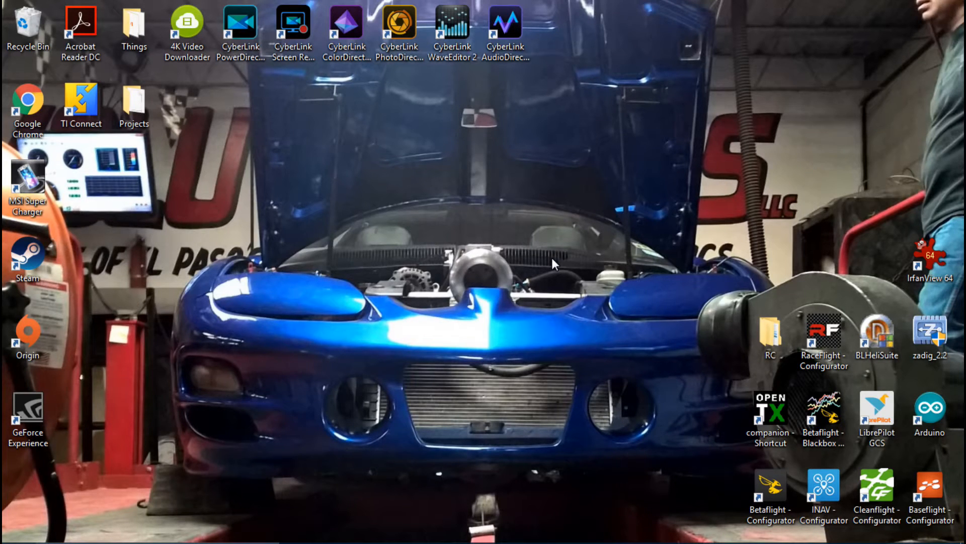
pyautogui.moveTo(805, 405)
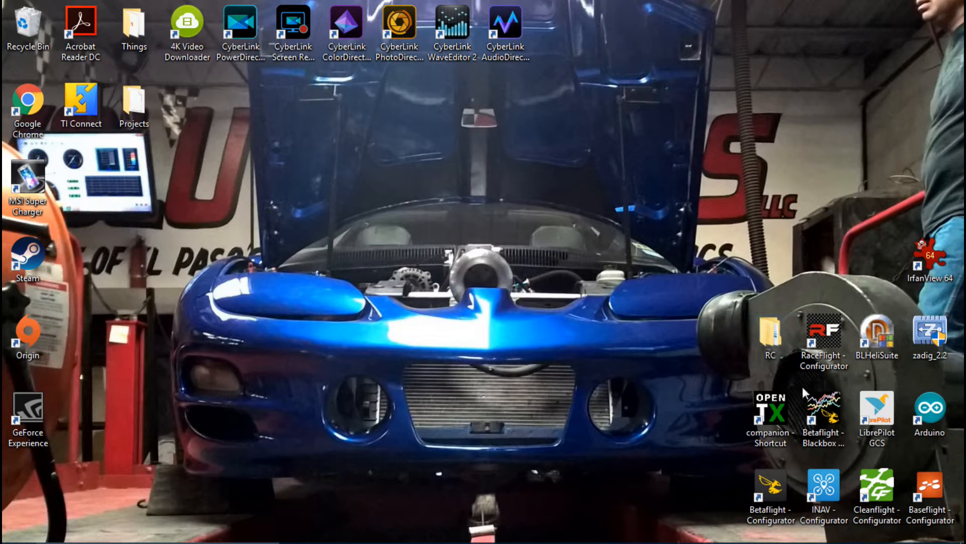
pyautogui.moveTo(939, 420)
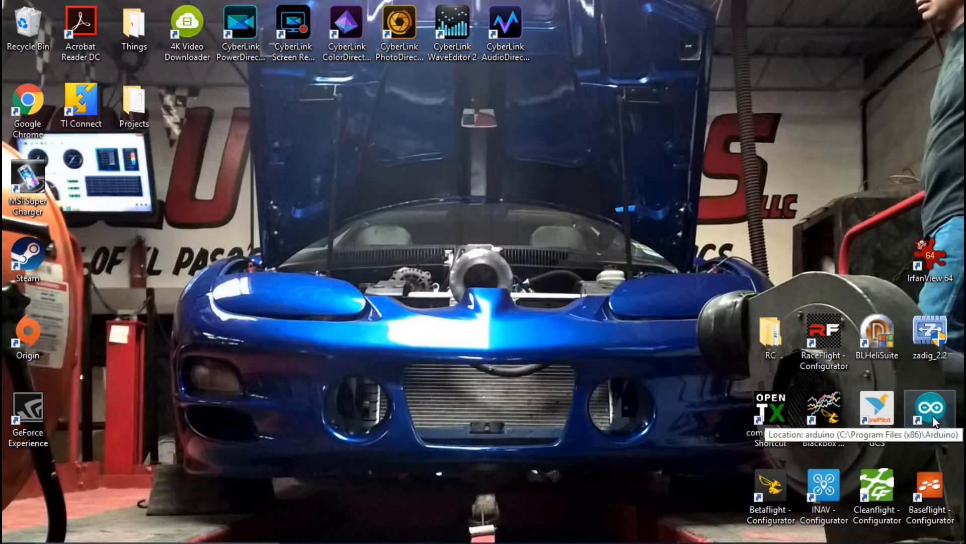
# Edit MW_OSD Config.h serial speed so BAUDRATE 19200 is active instead of 115200, then return to the desktop.
pyautogui.doubleClick(929, 413)
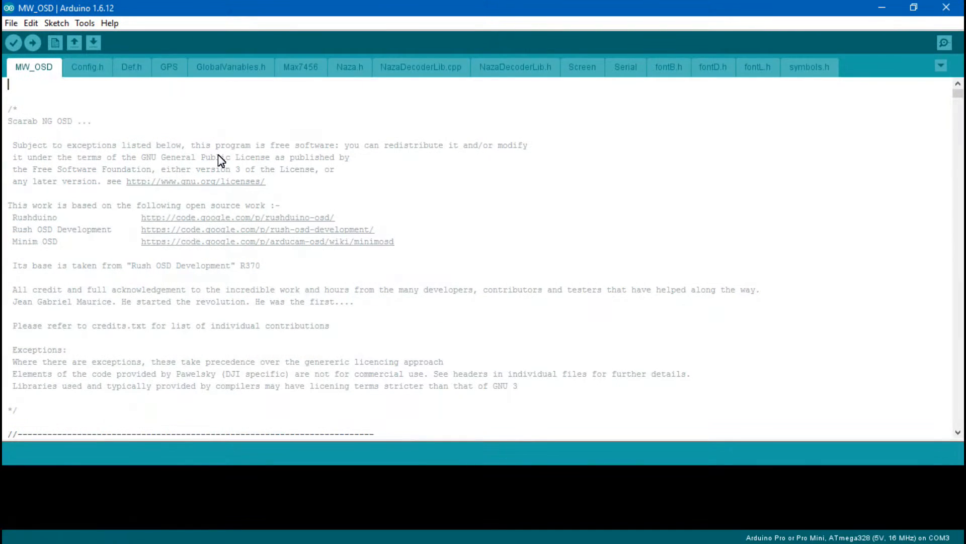
pyautogui.click(86, 67)
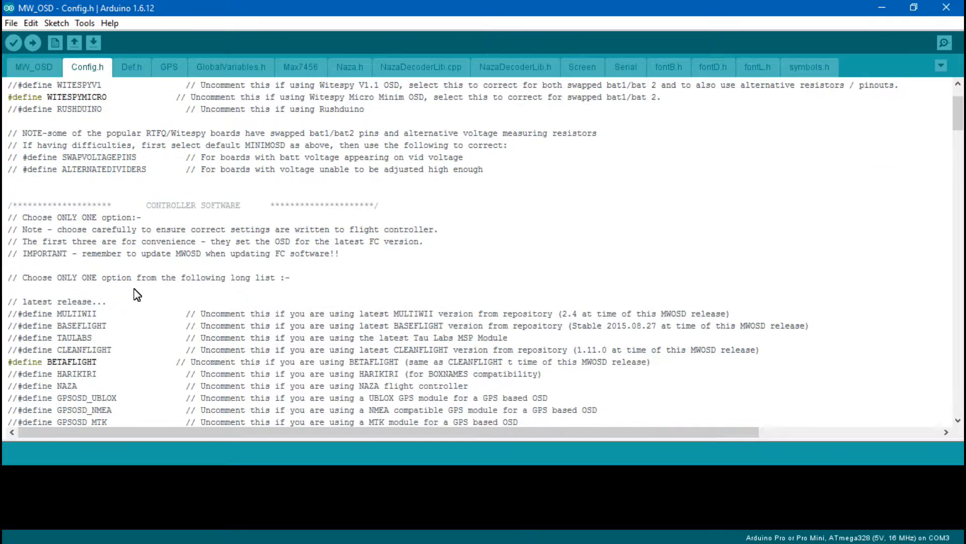
pyautogui.scroll(-3)
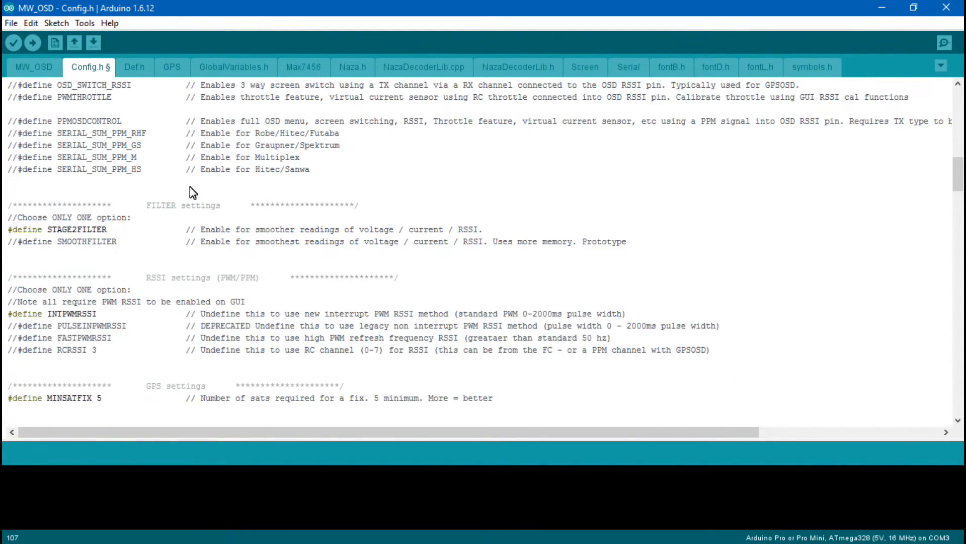
pyautogui.scroll(-3)
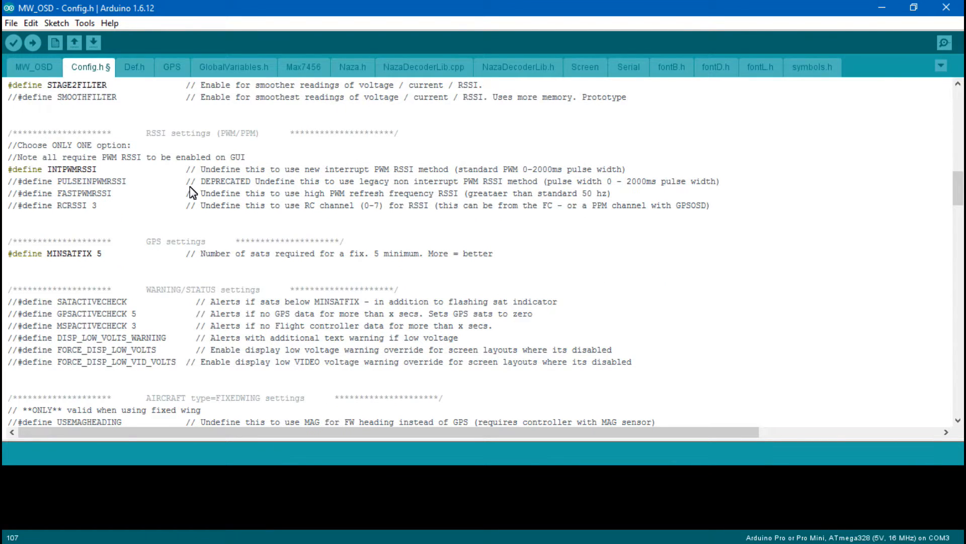
pyautogui.scroll(-3)
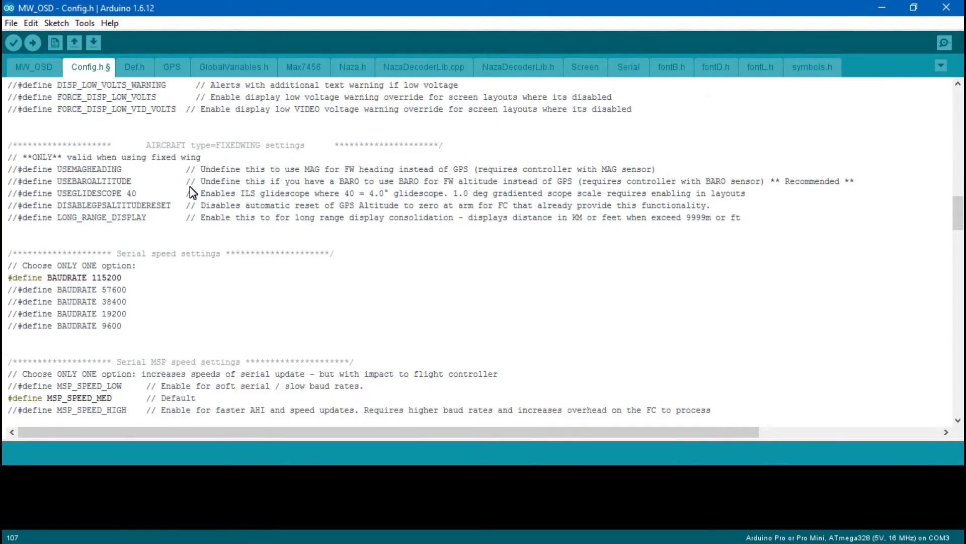
pyautogui.scroll(-3)
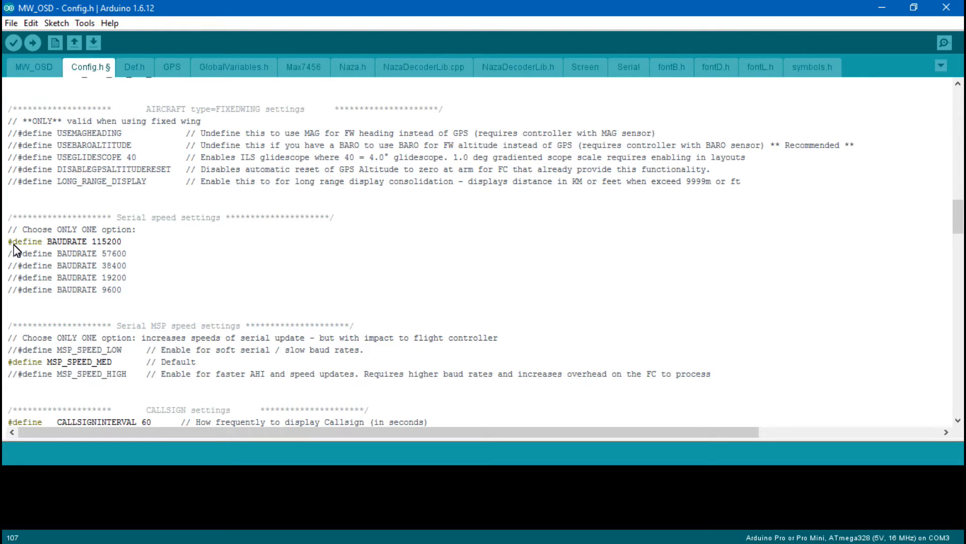
pyautogui.moveTo(95, 253)
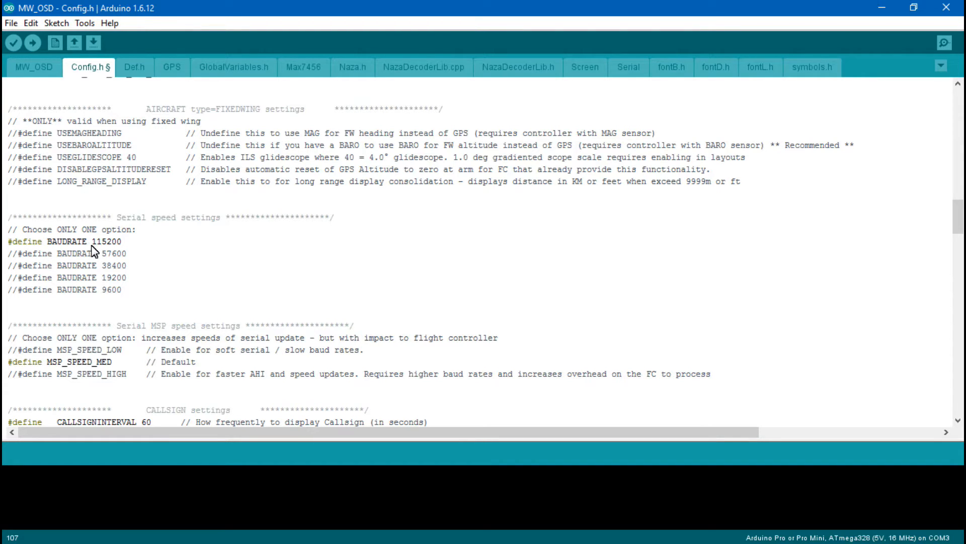
pyautogui.moveTo(134, 256)
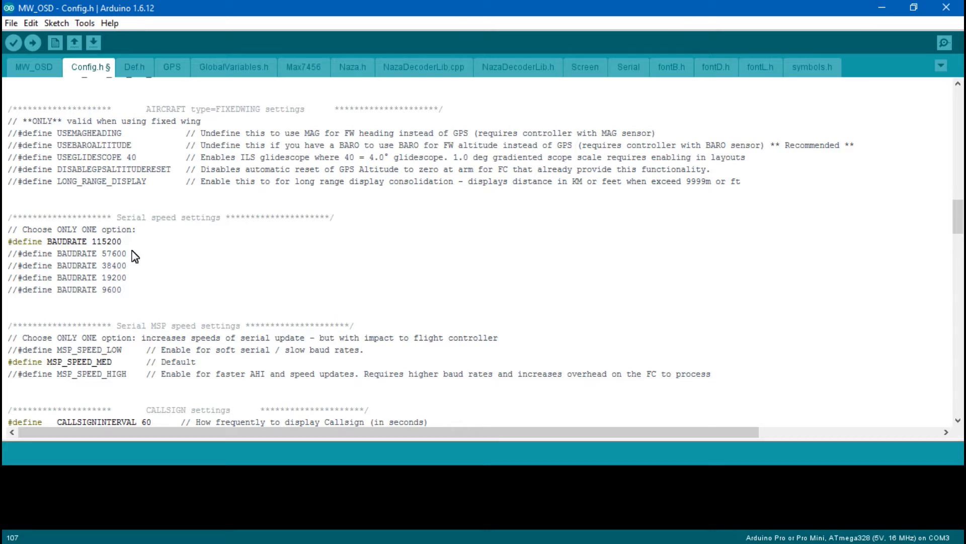
pyautogui.moveTo(195, 252)
pyautogui.write('//')
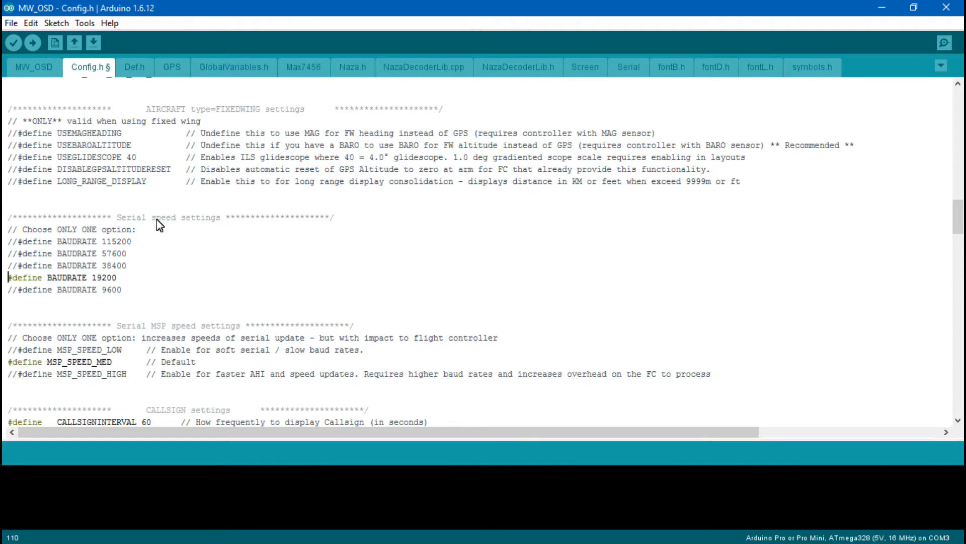
pyautogui.click(33, 45)
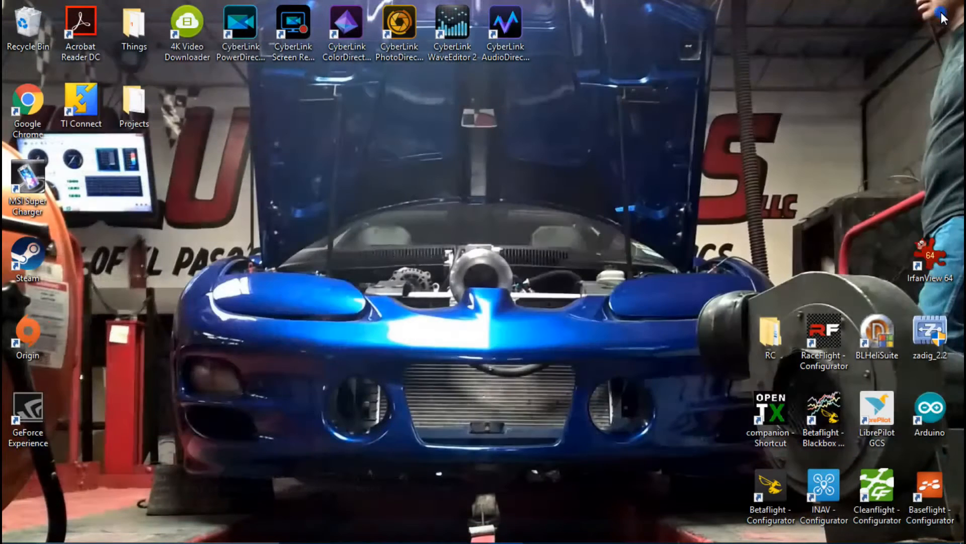
pyautogui.moveTo(259, 335)
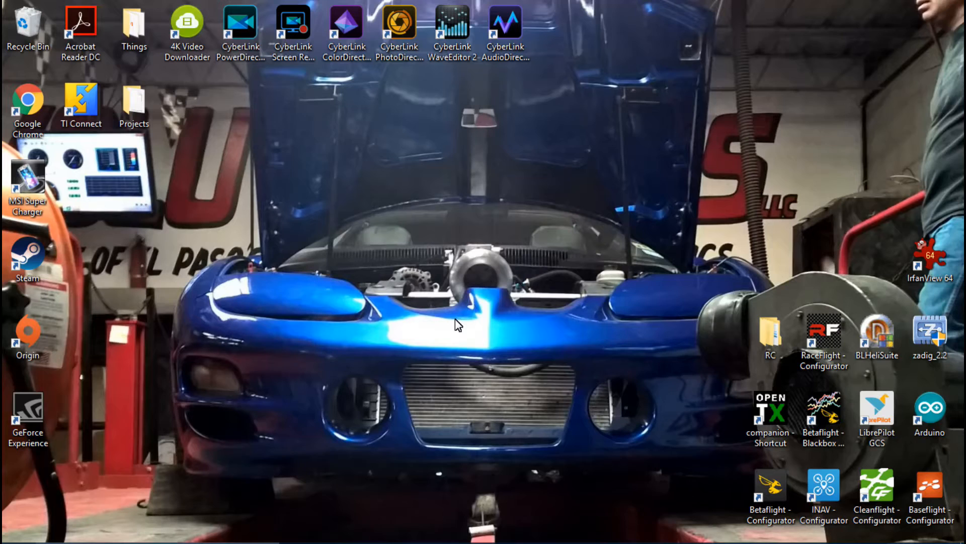
# Launch Betaflight Configurator, connect to the flight controller and show the Ports page (UART1 MSP 115200).
pyautogui.click(770, 491)
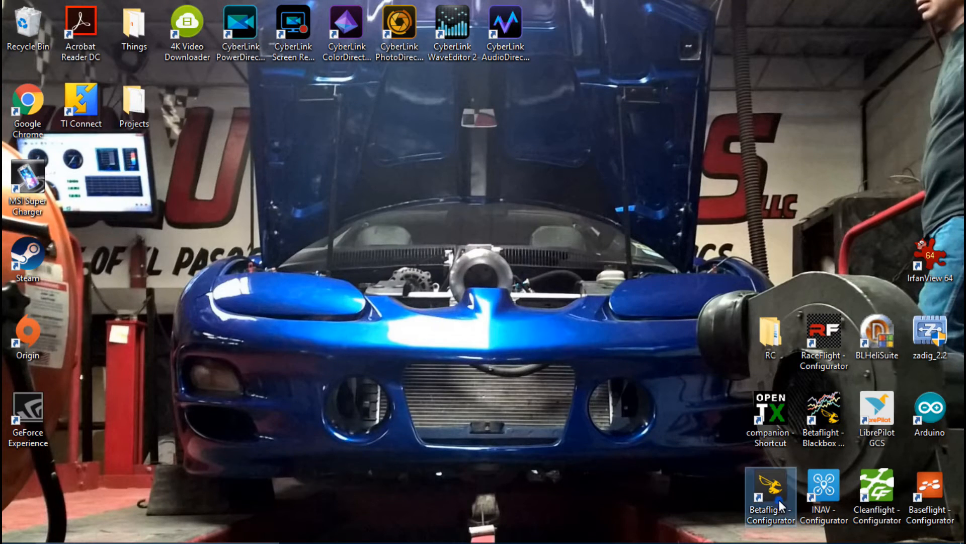
pyautogui.doubleClick(771, 488)
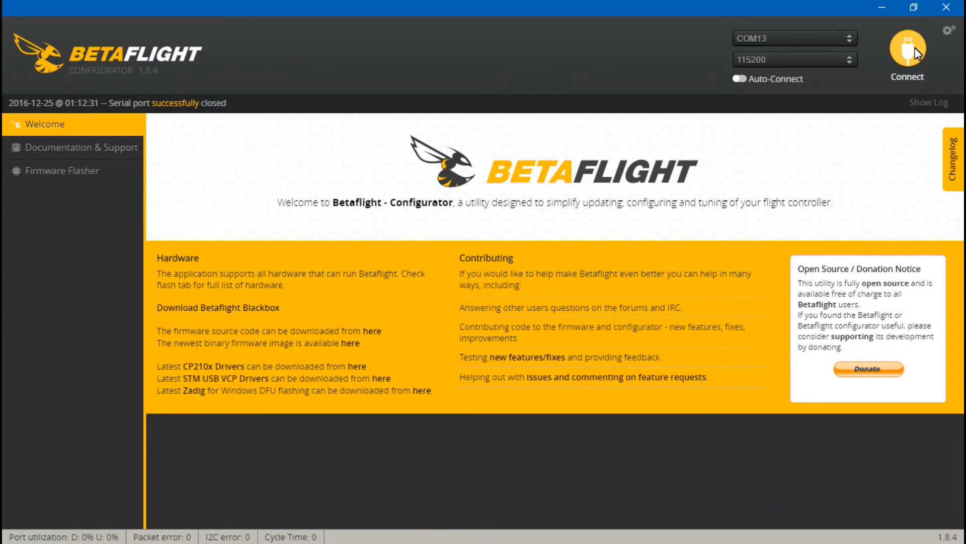
pyautogui.click(909, 47)
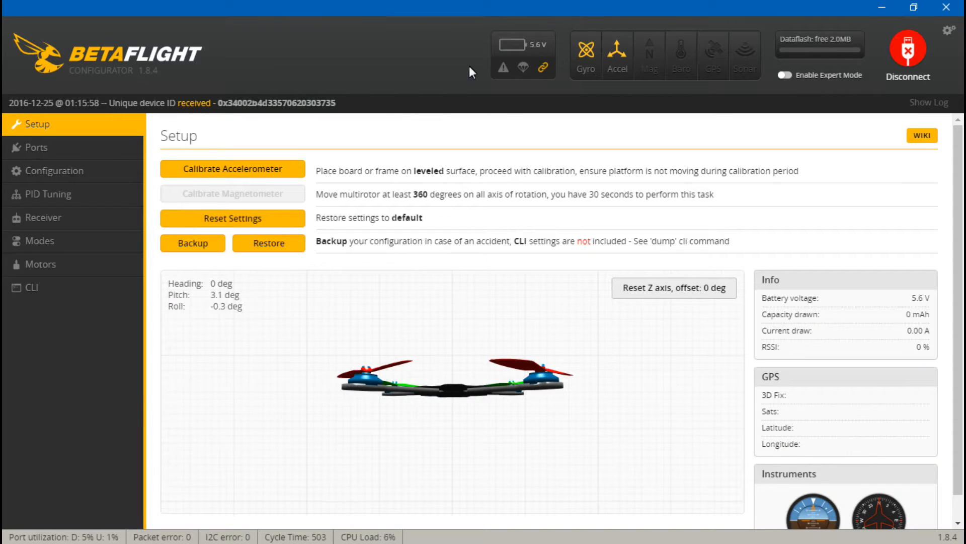
pyautogui.click(30, 148)
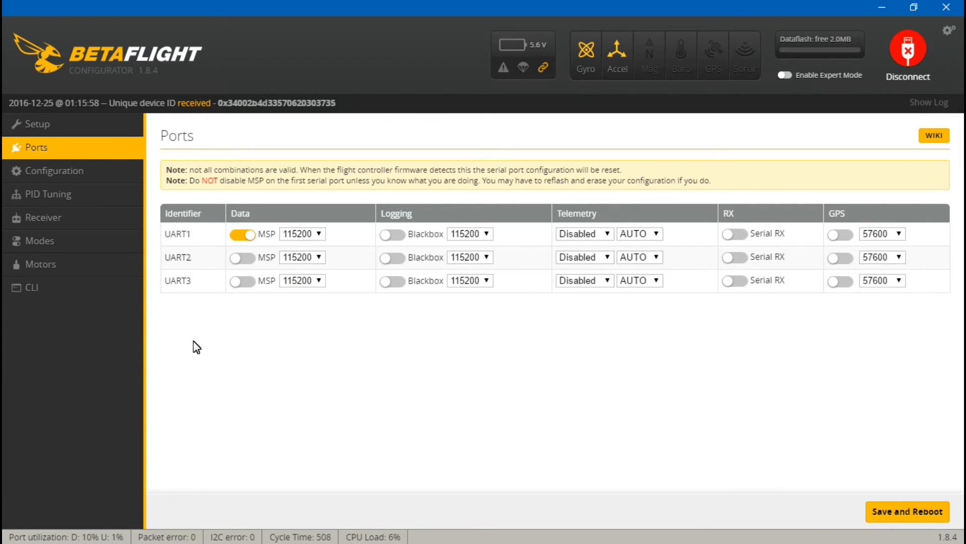
pyautogui.moveTo(209, 193)
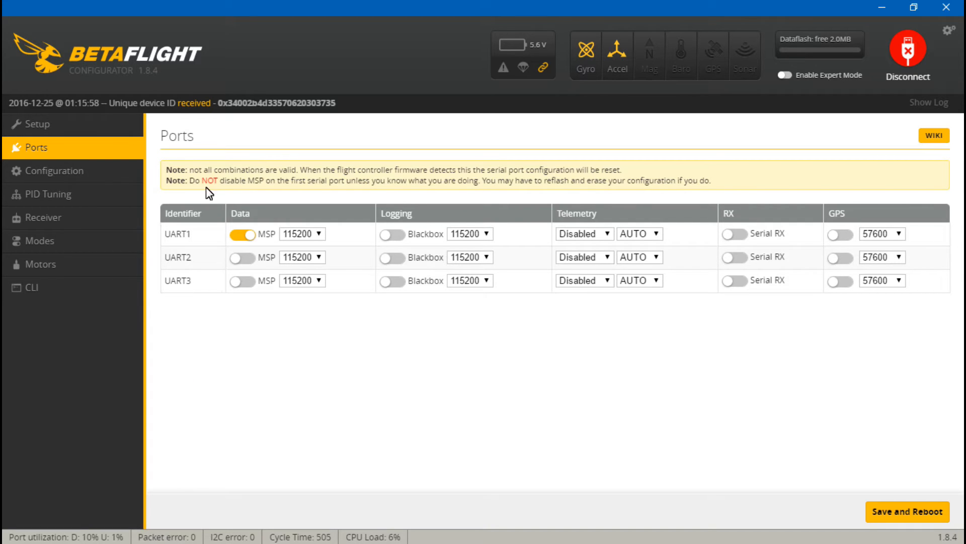
# Enable SOFTSERIAL under Other Features on the Configuration page and Save and Reboot the board.
pyautogui.click(53, 170)
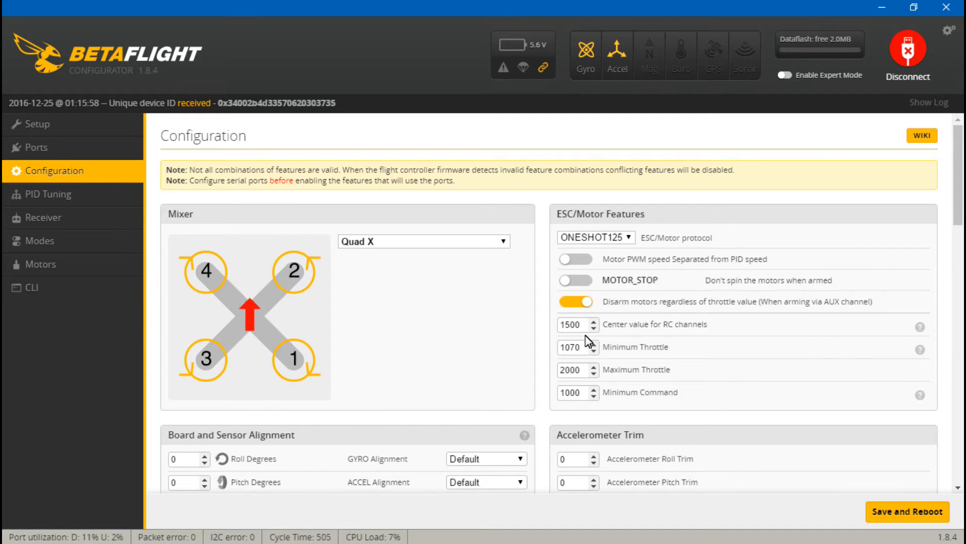
pyautogui.scroll(-3)
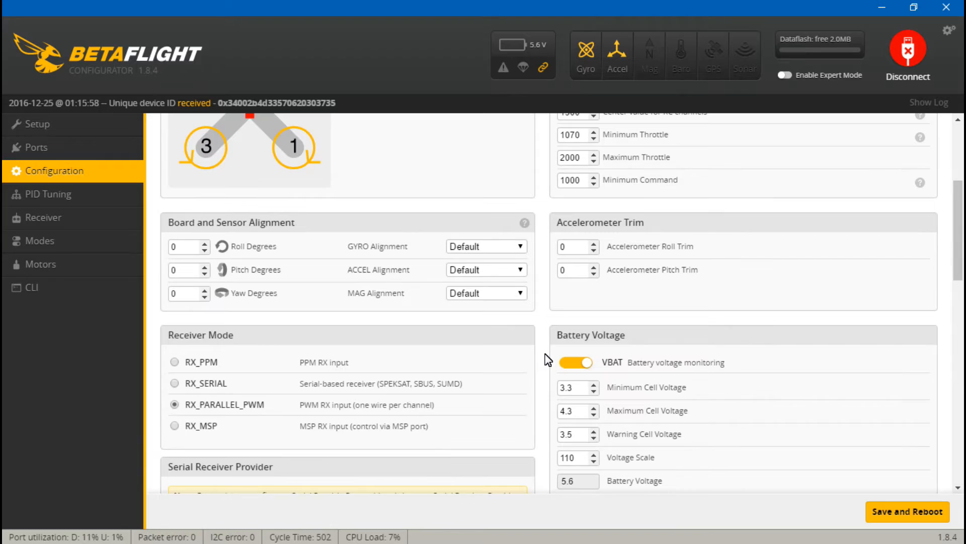
pyautogui.scroll(-3)
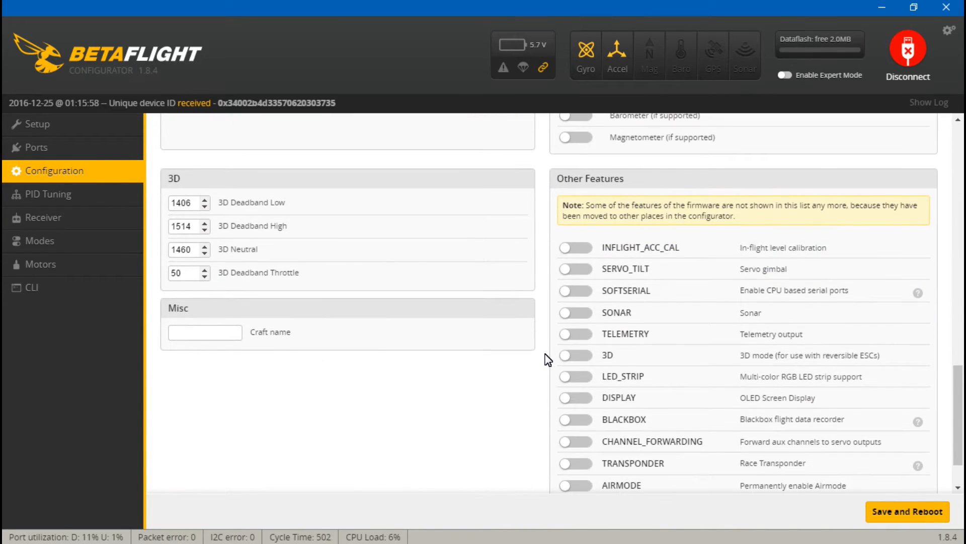
pyautogui.click(576, 291)
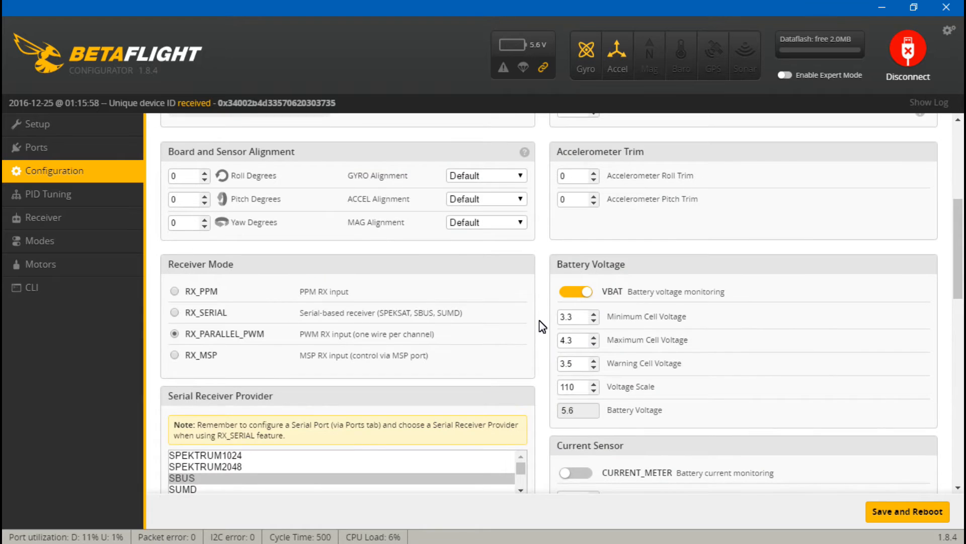
pyautogui.moveTo(212, 331)
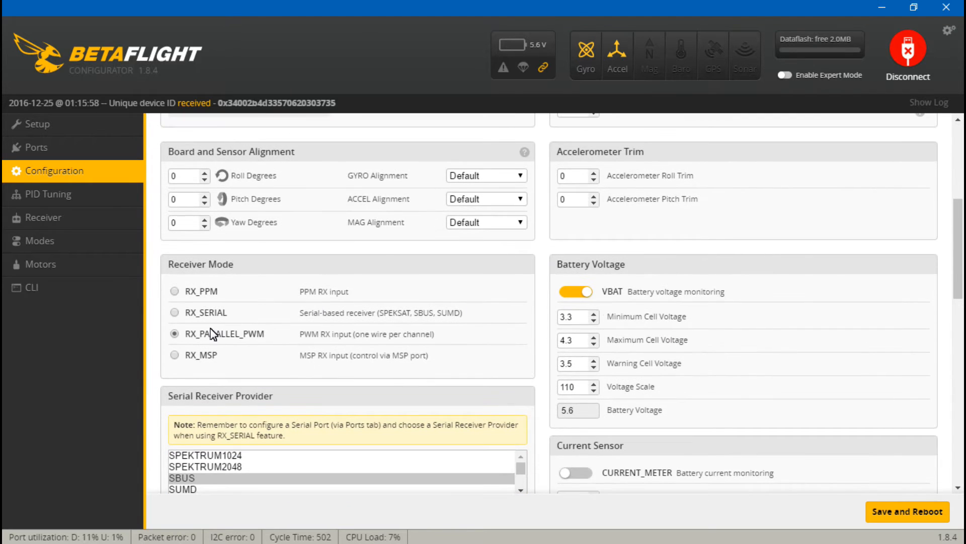
pyautogui.moveTo(226, 340)
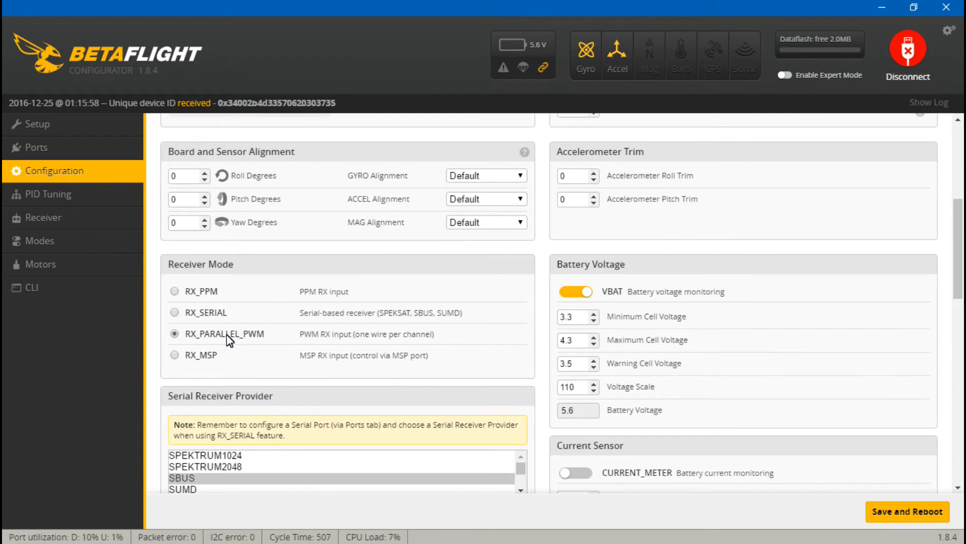
pyautogui.moveTo(198, 333)
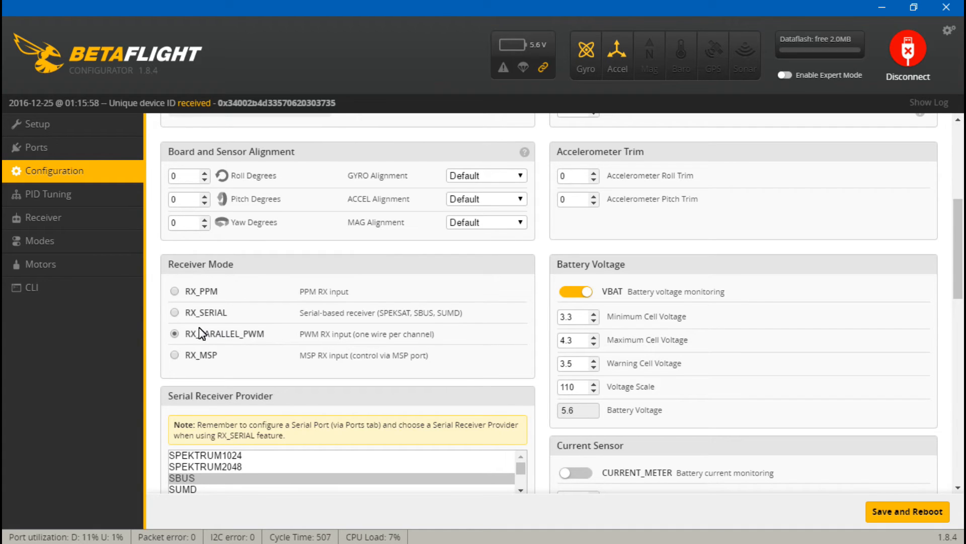
pyautogui.scroll(-3)
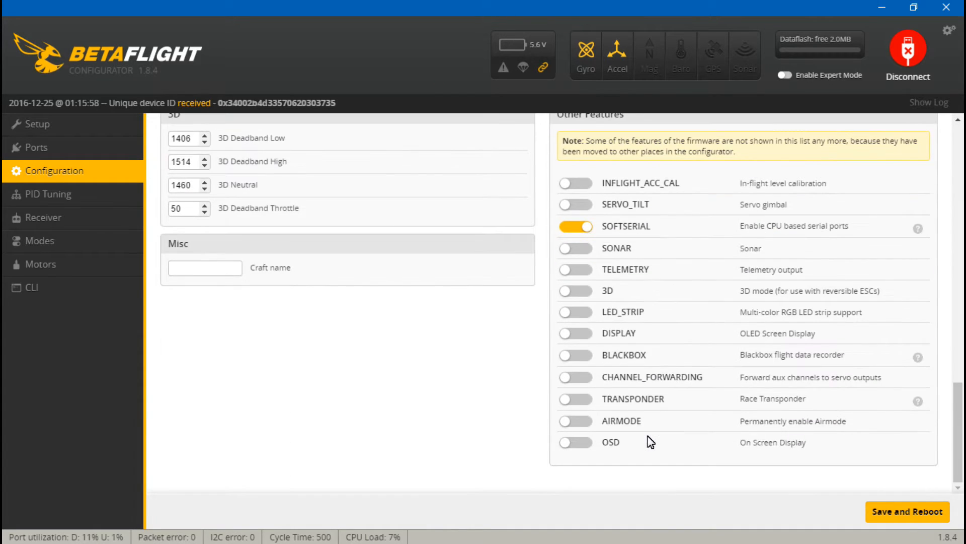
pyautogui.click(907, 512)
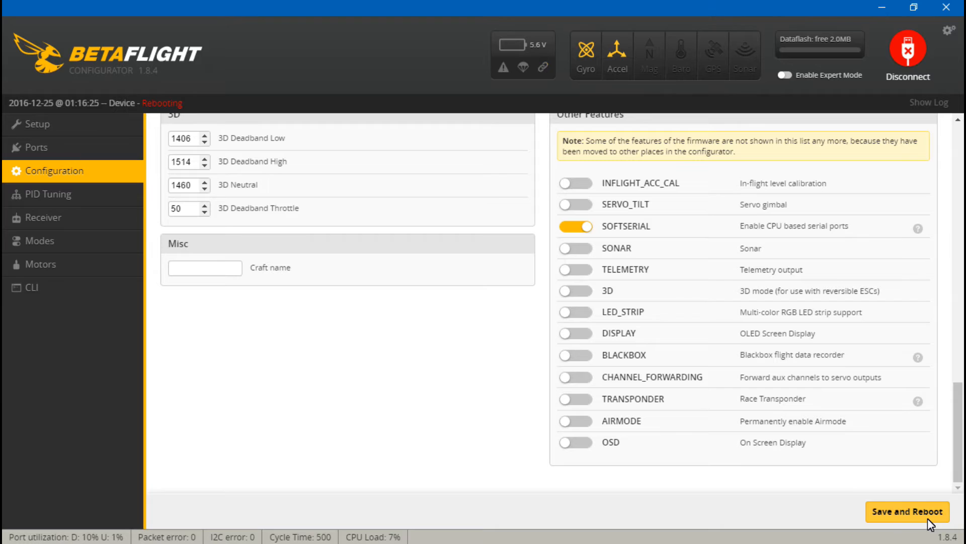
pyautogui.click(907, 512)
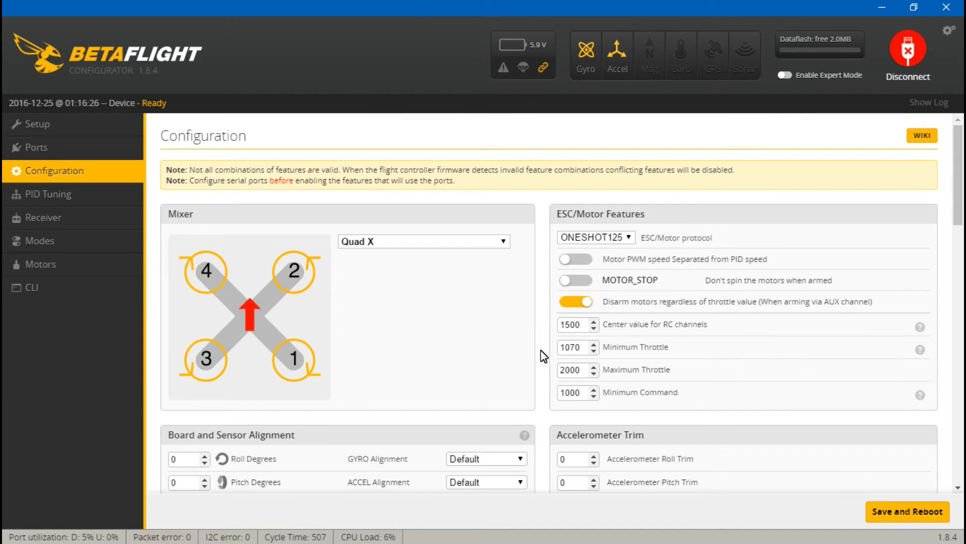
# After the reboot, switch SOFTSERIAL back on in Other Features and Save and Reboot again.
pyautogui.scroll(-3)
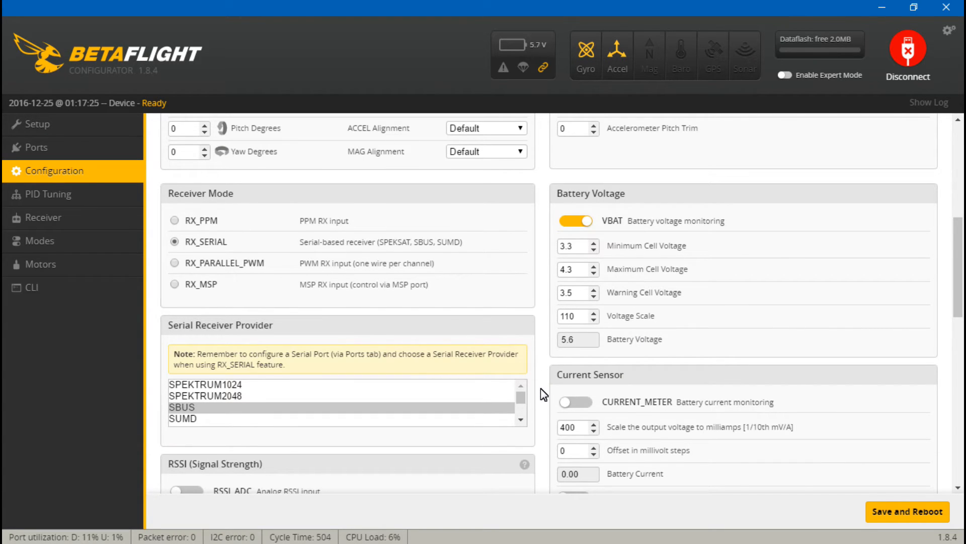
pyautogui.scroll(-3)
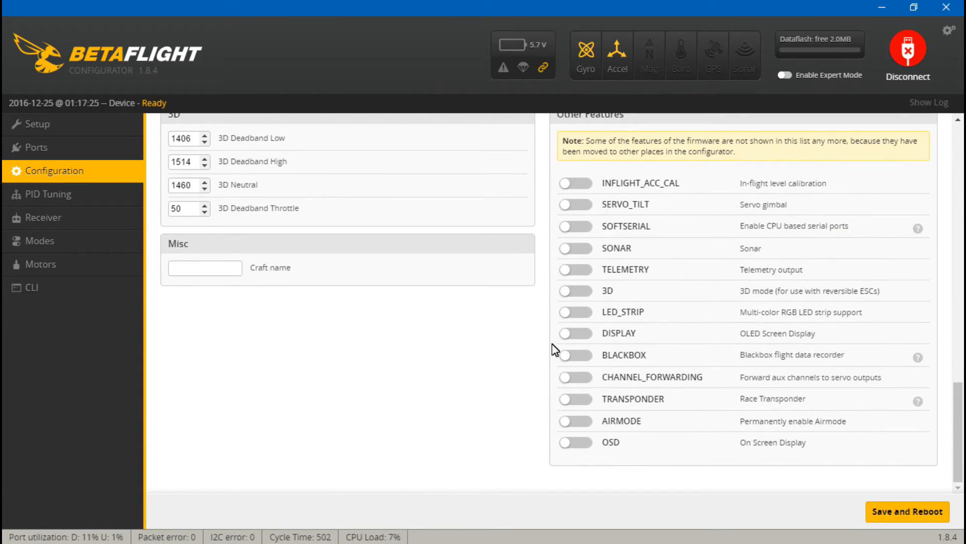
pyautogui.click(575, 226)
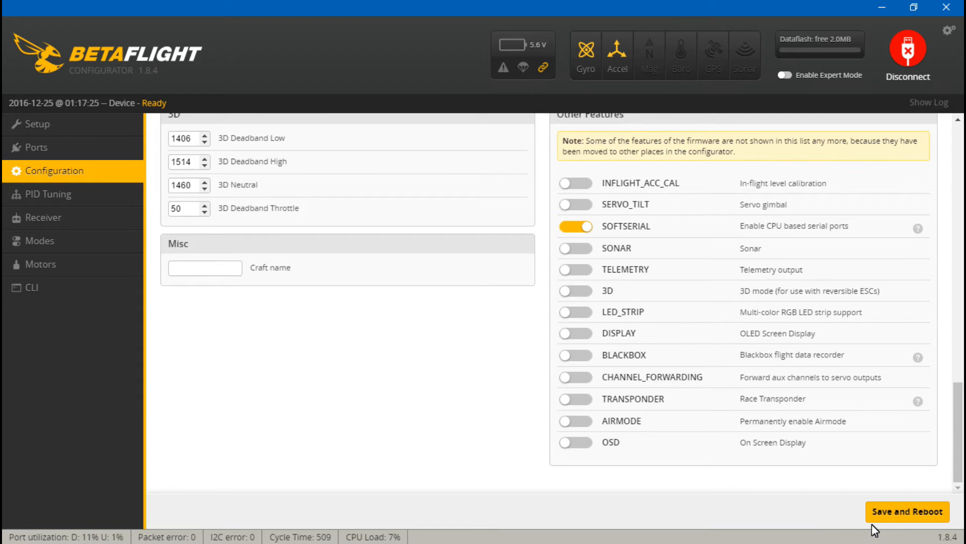
pyautogui.click(907, 512)
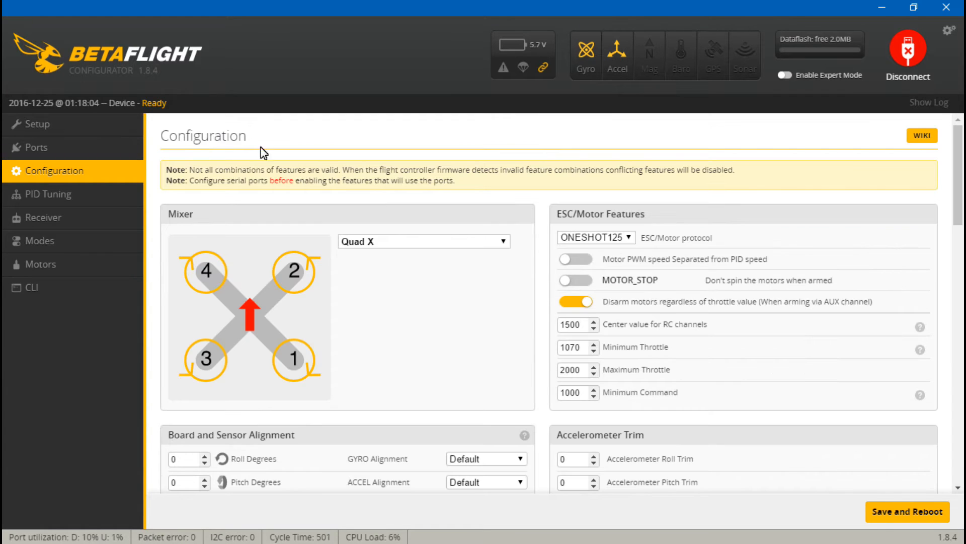
# On Ports, enable MSP on SOFTSERIAL2 at 19200 baud and Save and Reboot.
pyautogui.click(33, 148)
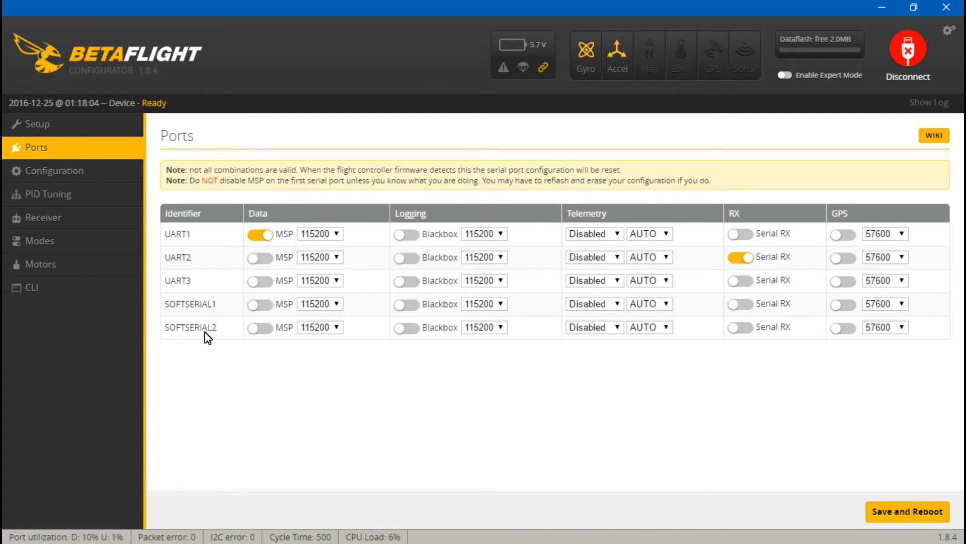
pyautogui.moveTo(228, 284)
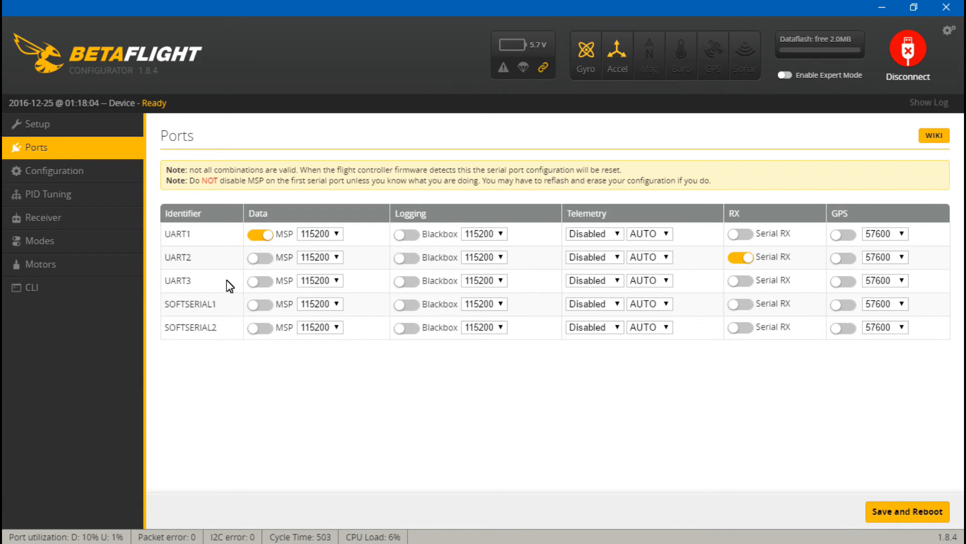
pyautogui.click(260, 327)
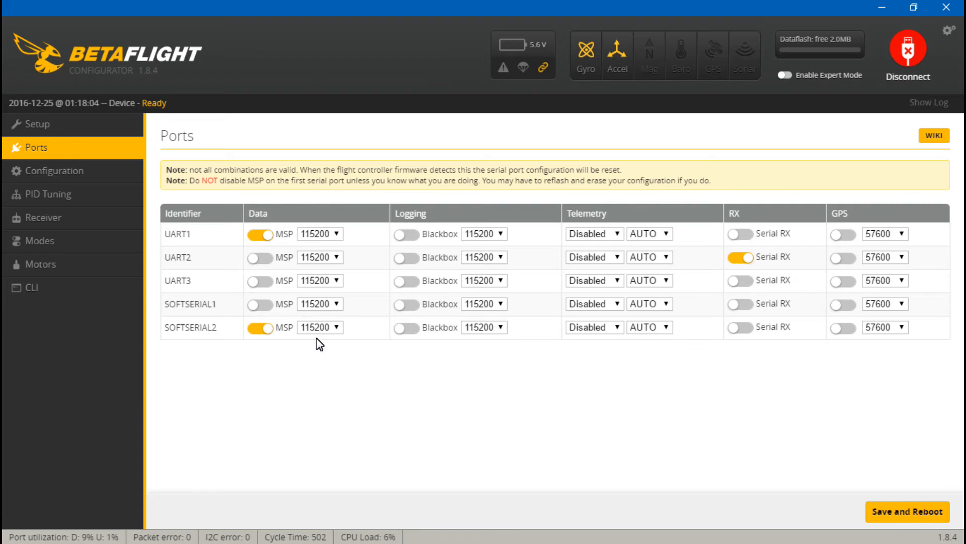
pyautogui.click(336, 327)
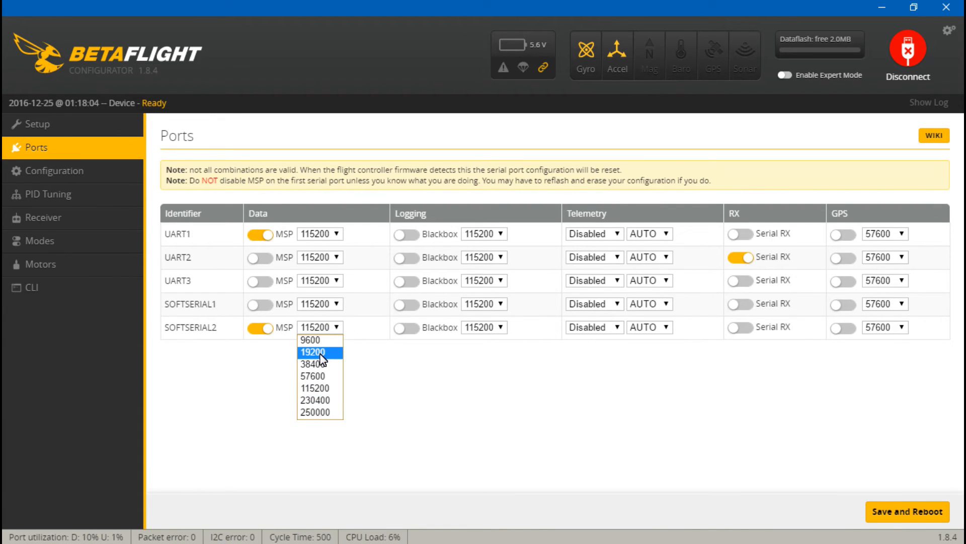
pyautogui.click(313, 352)
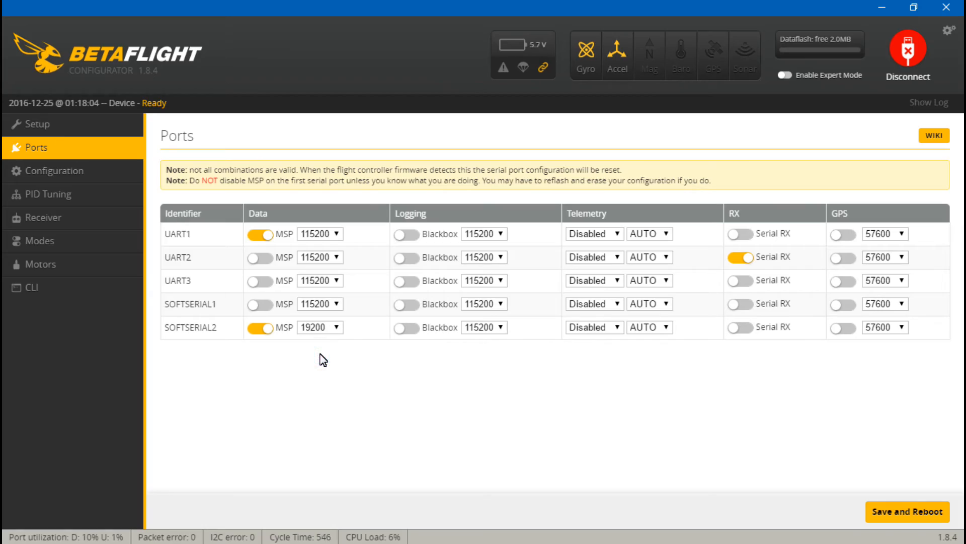
pyautogui.click(906, 526)
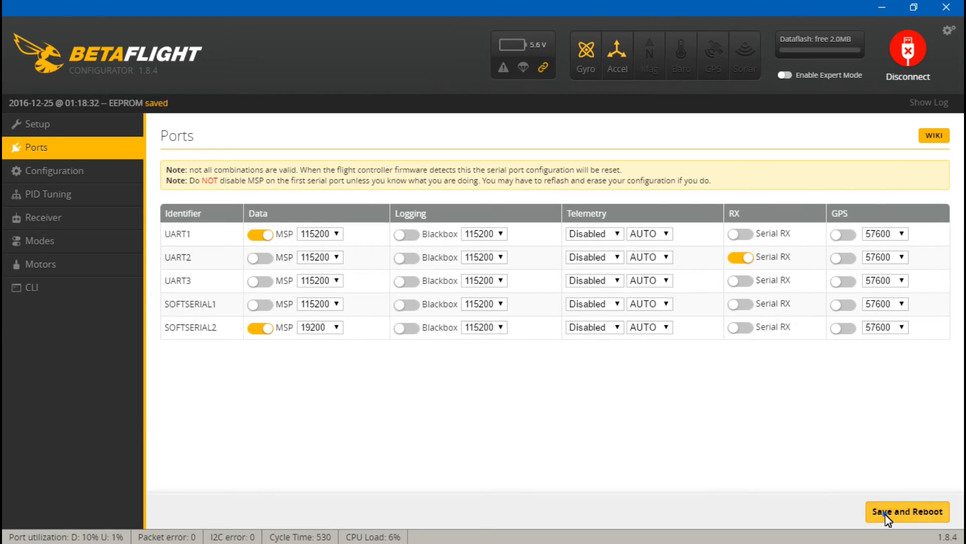